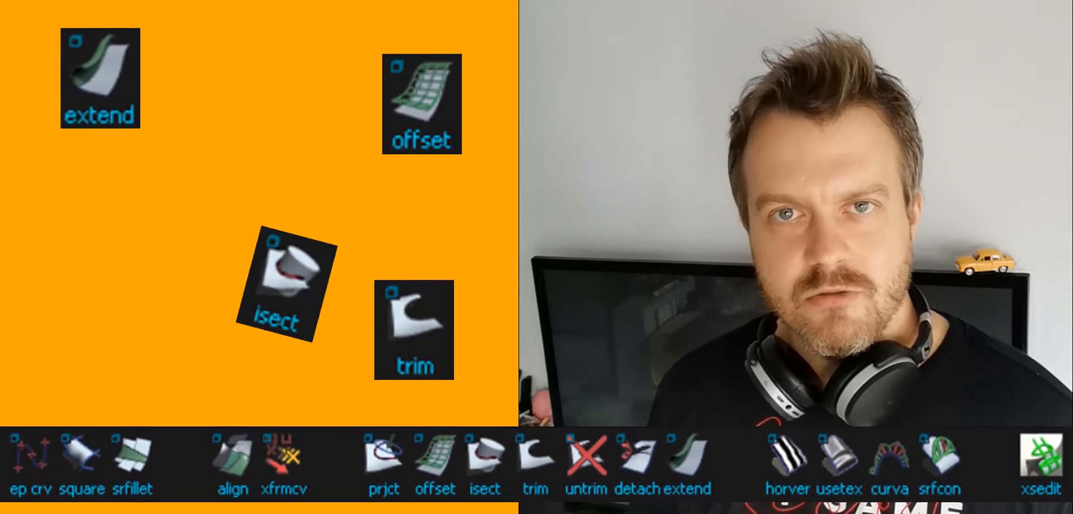
Draw a circle inside the side-glass outline with the circle tool.
{"action": "left_click_drag", "start_coordinate": [412, 329], "coordinate": [807, 74]}
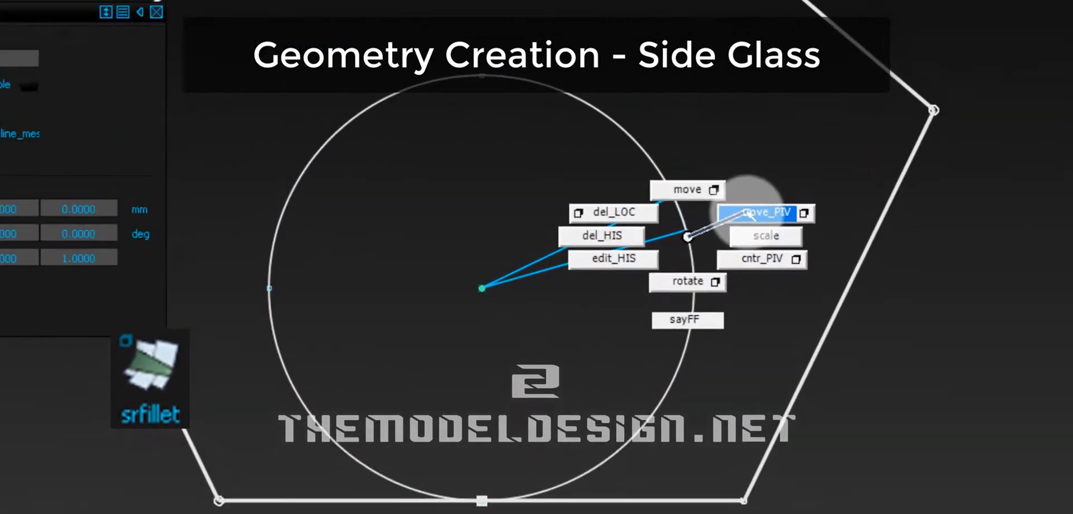
Rotate the circle to about 90.17 degrees so it aligns with the glass edge.
{"action": "left_click", "coordinate": [766, 213]}
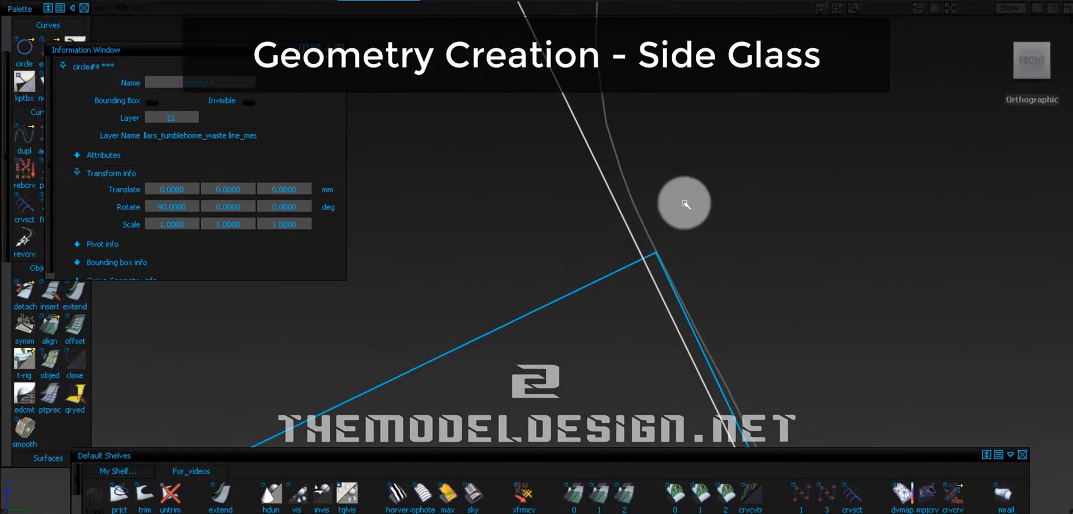
{"action": "left_click_drag", "start_coordinate": [684, 204], "coordinate": [703, 154]}
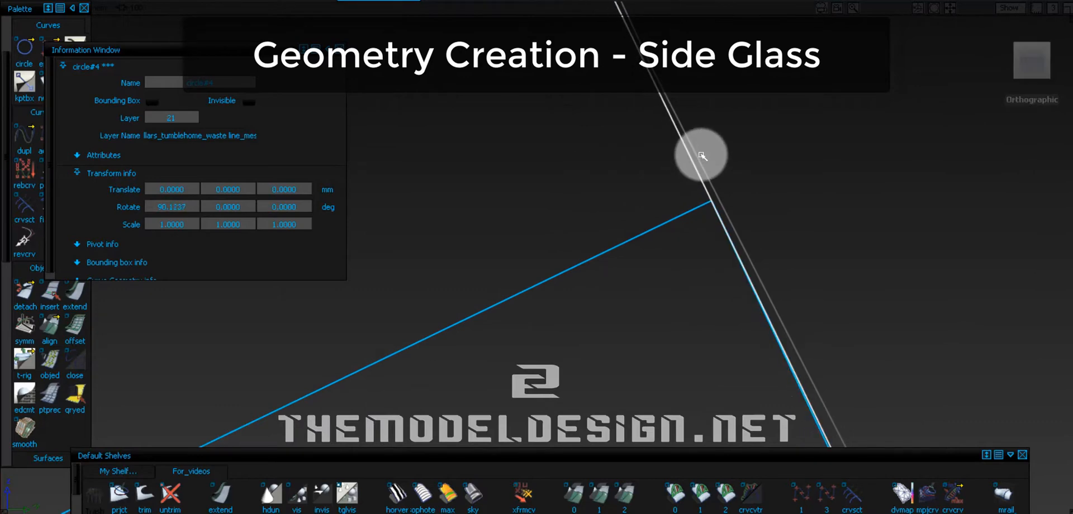
{"action": "left_click", "coordinate": [702, 155]}
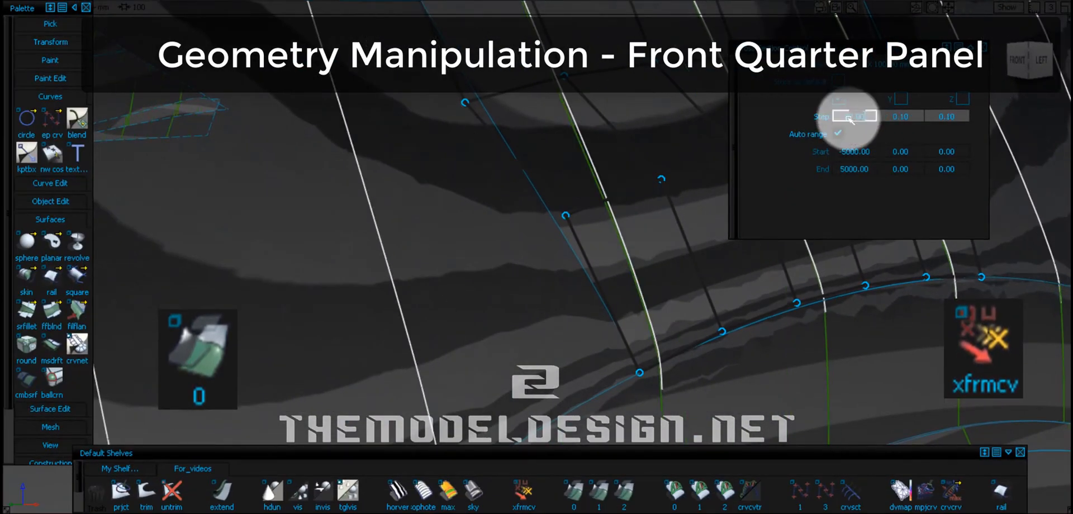
Pick the front quarter panel, select a CV row and pull it outward along its hull with xfrmcv.
{"action": "left_click", "coordinate": [525, 493]}
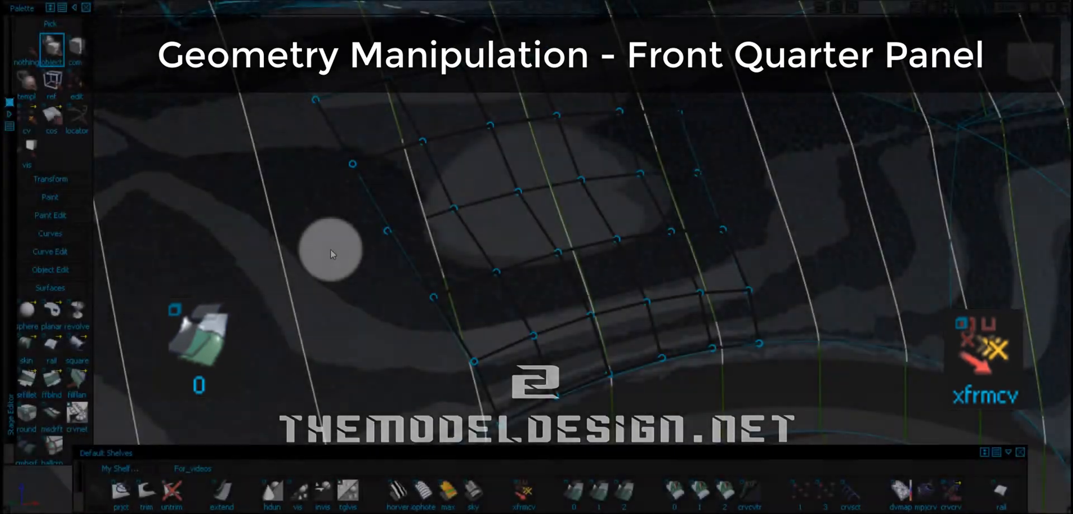
{"action": "left_click_drag", "start_coordinate": [331, 254], "coordinate": [541, 274]}
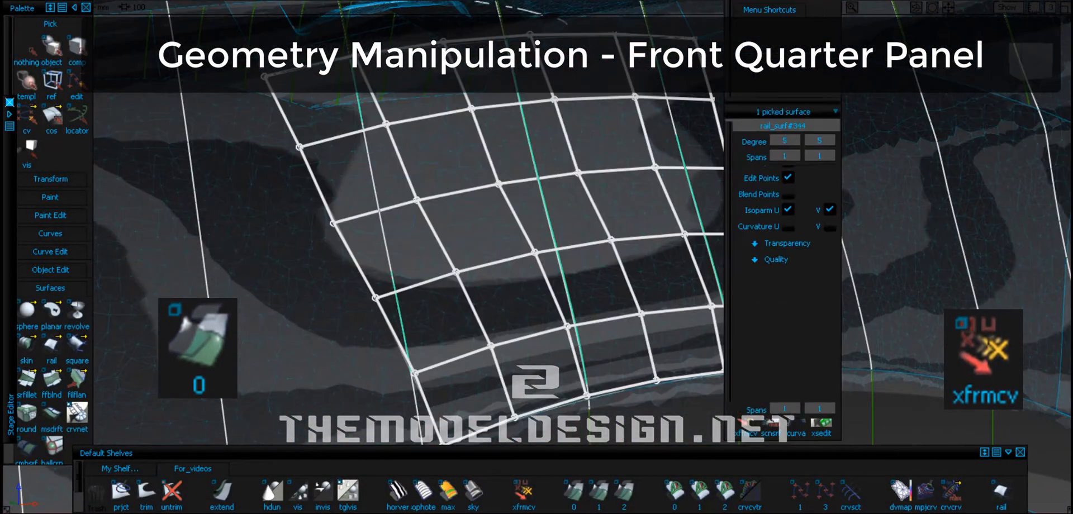
{"action": "left_click", "coordinate": [524, 494]}
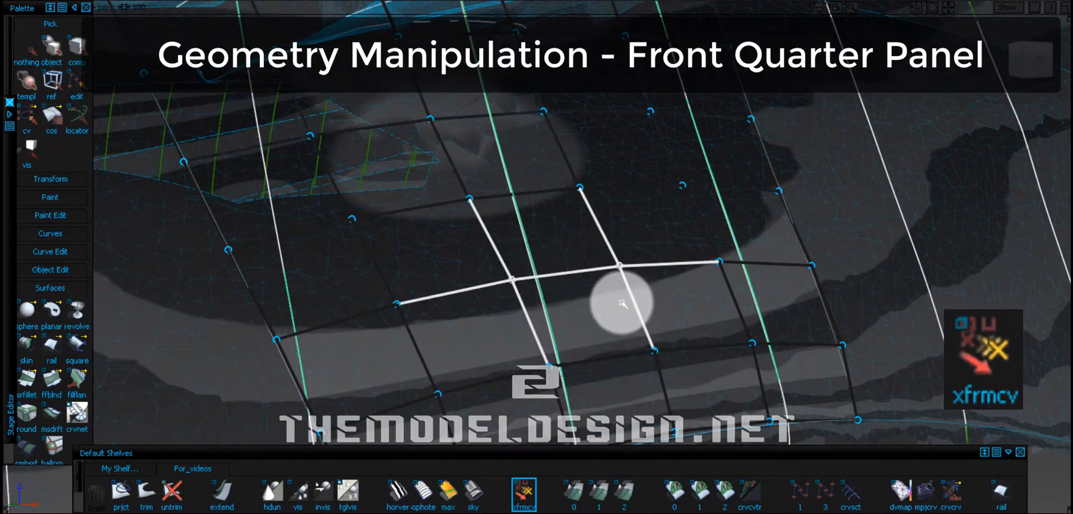
{"action": "left_click", "coordinate": [621, 305]}
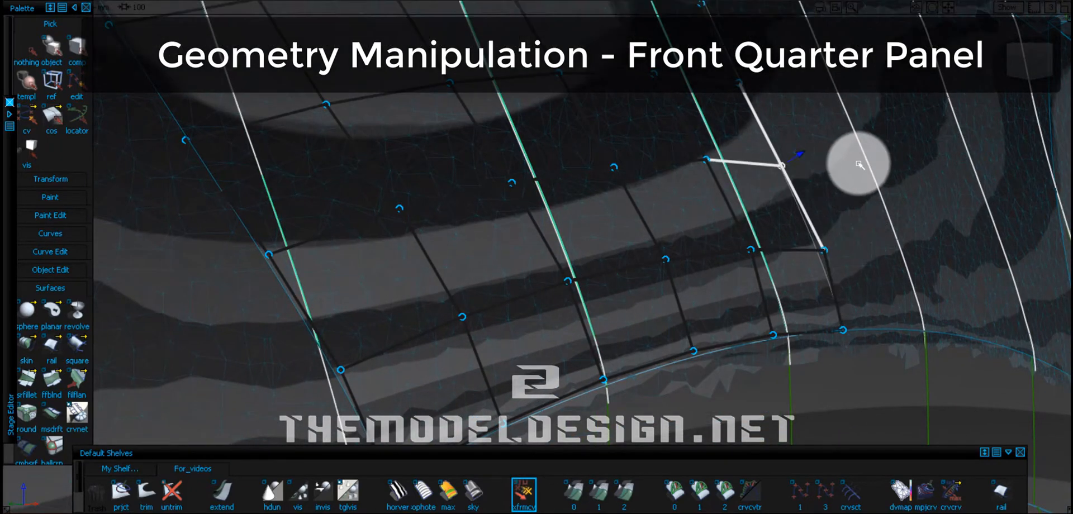
{"action": "left_click_drag", "start_coordinate": [783, 163], "coordinate": [264, 247]}
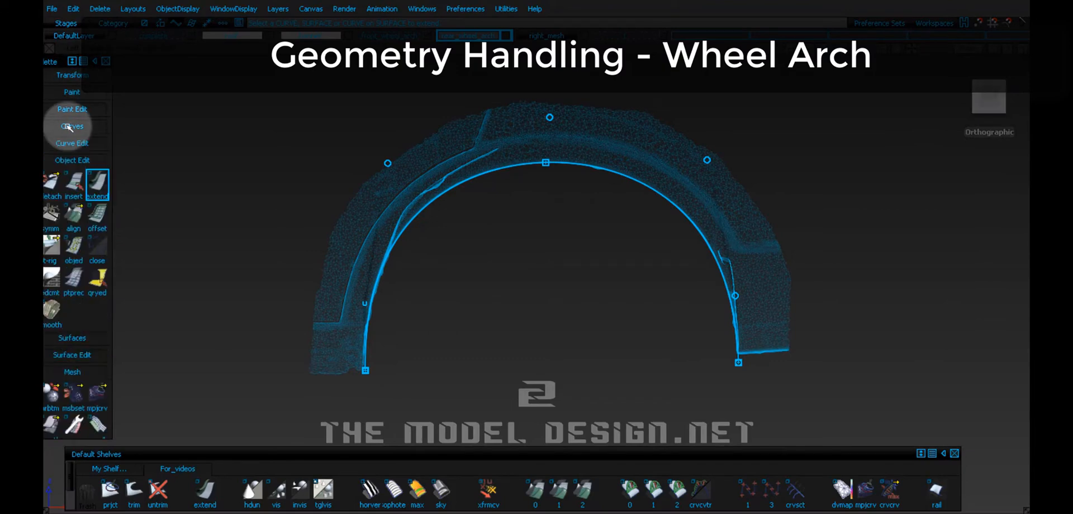
{"action": "left_click", "coordinate": [96, 244]}
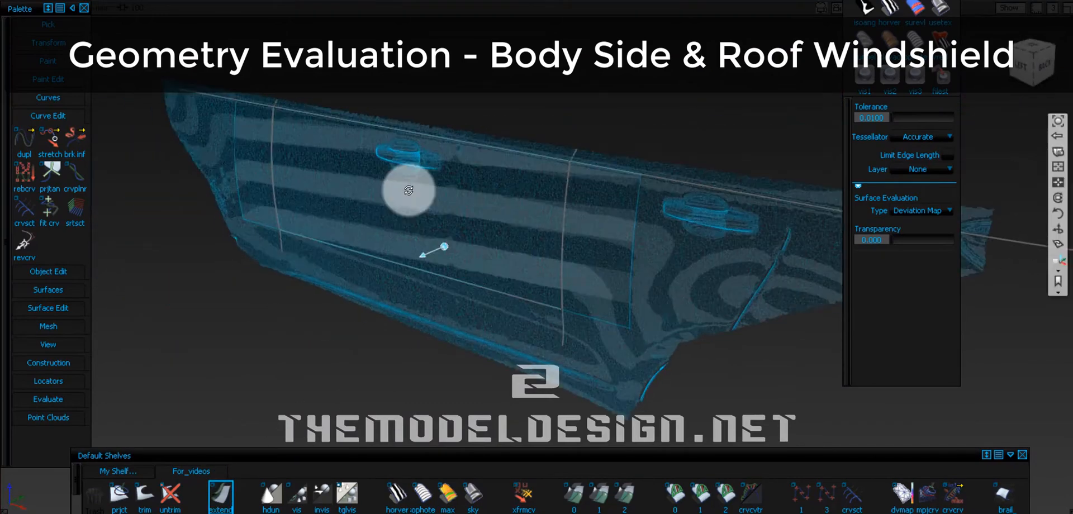
Evaluate the body side surface against the scan with a Deviation Map, then view the roof in perspective.
{"action": "left_click", "coordinate": [901, 497]}
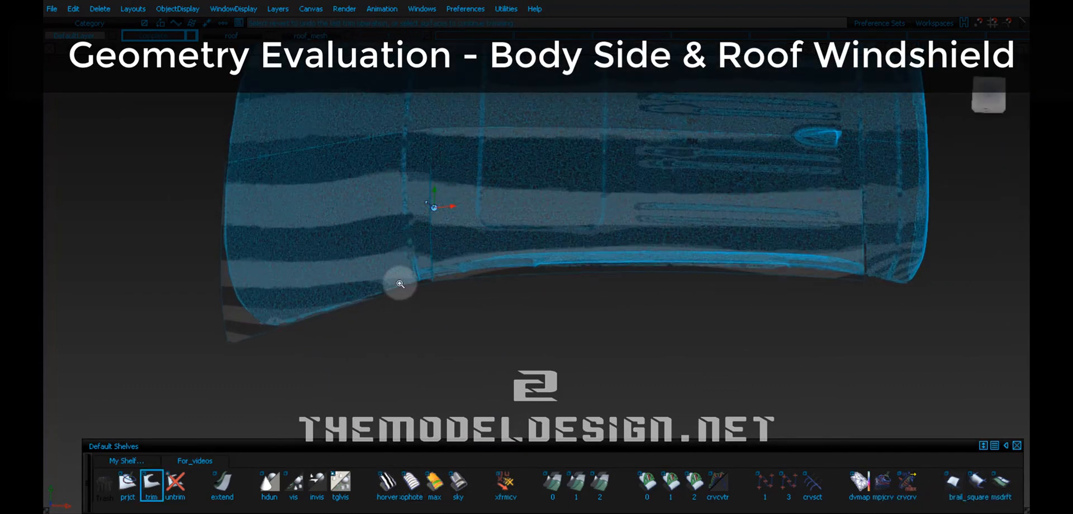
{"action": "left_click_drag", "start_coordinate": [400, 284], "coordinate": [394, 291]}
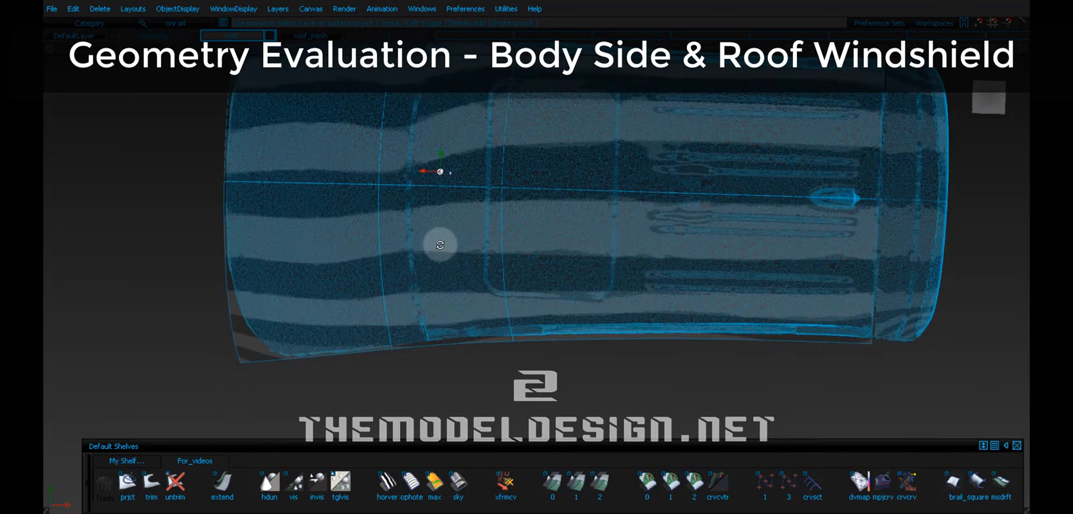
{"action": "left_click_drag", "start_coordinate": [440, 243], "coordinate": [464, 195]}
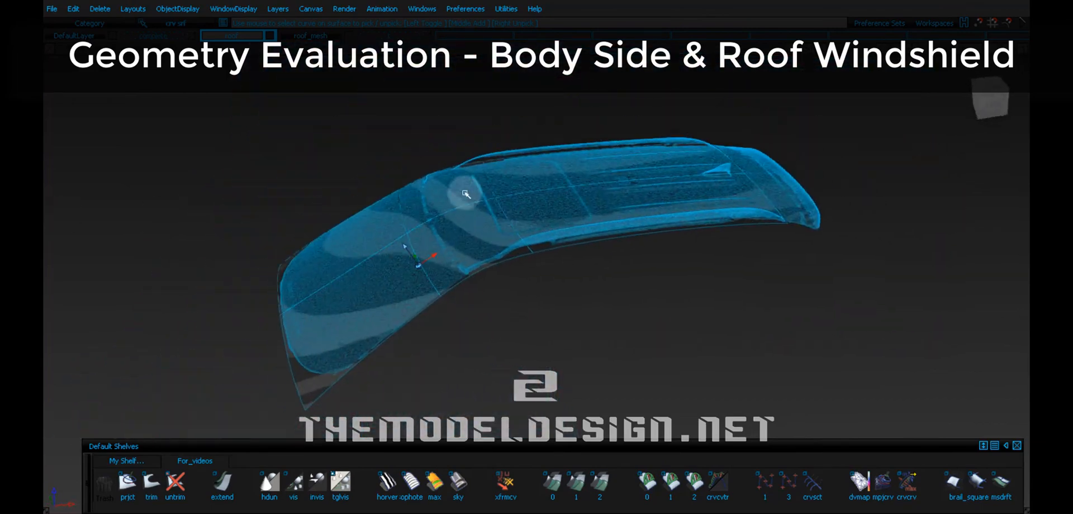